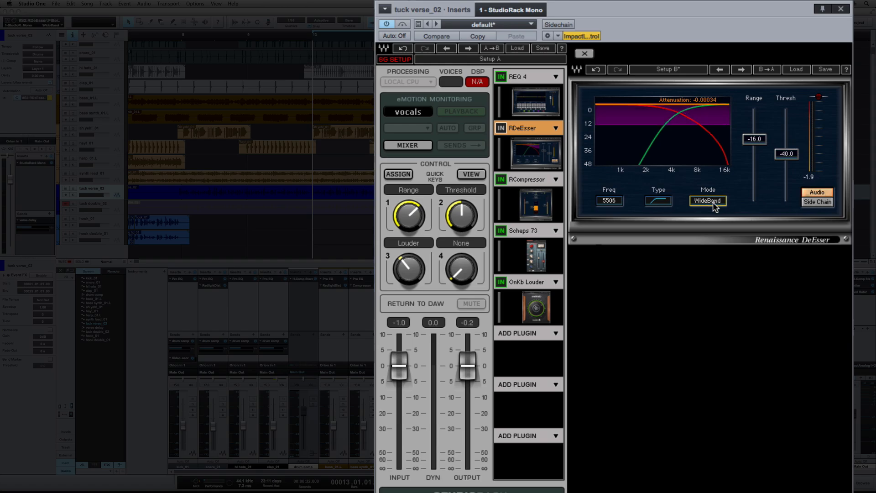
Switch the Renaissance DeEsser Mode from WideBand to Split on the vocal StudioRack.
click(709, 200)
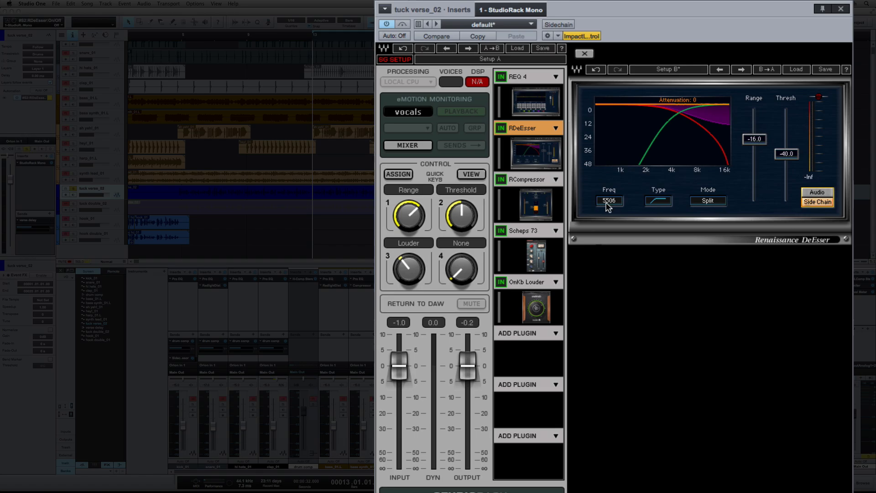